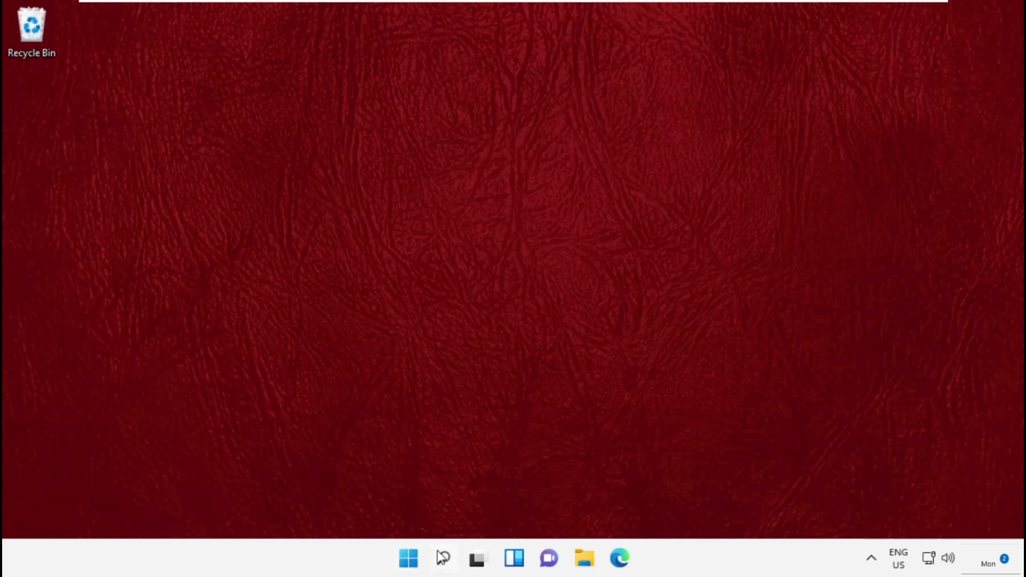
Launch Registry Editor from Windows Search.
{"action": "left_click", "coordinate": [442, 558]}
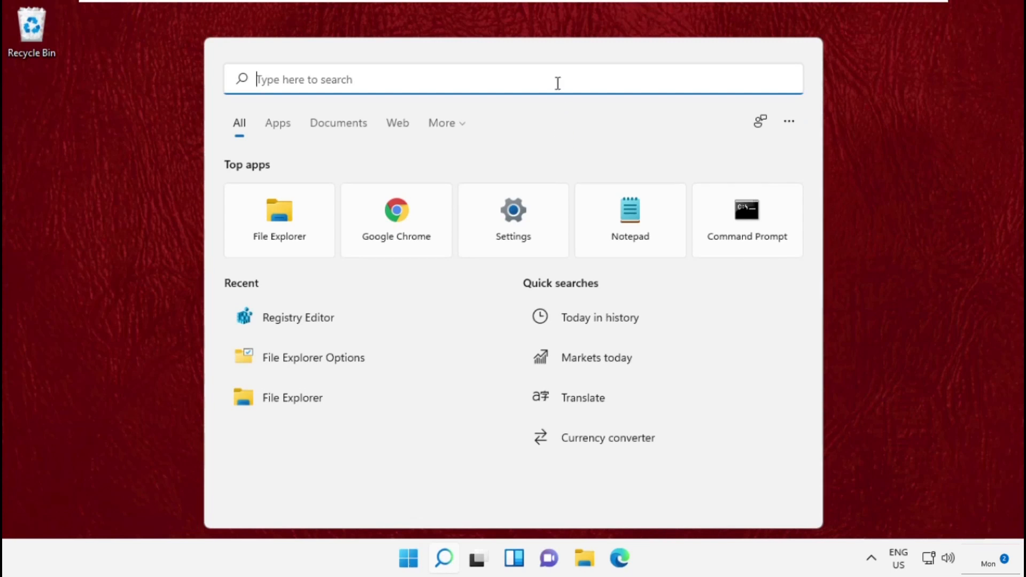
{"action": "type", "text": "Registry Ed"}
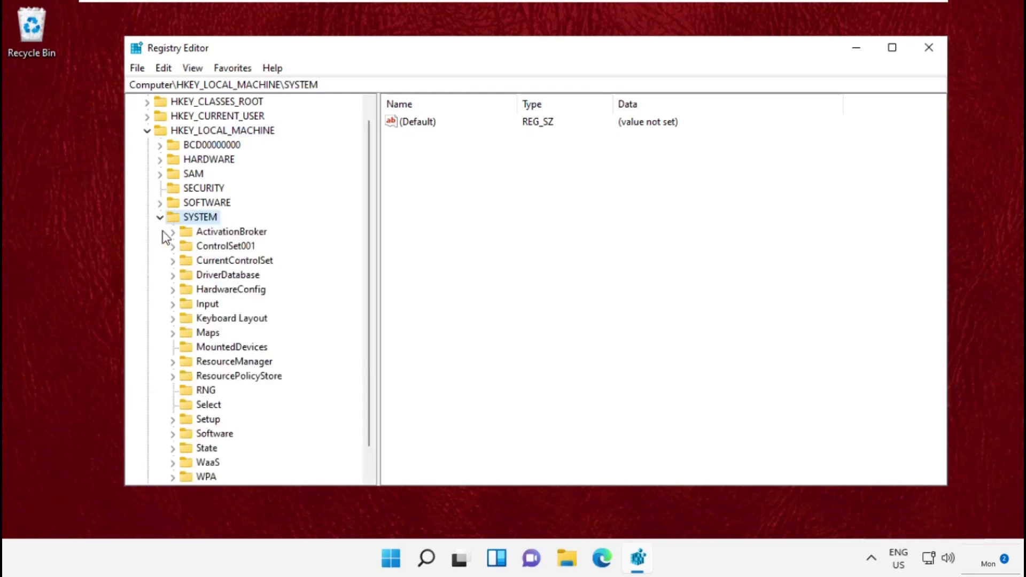
Navigate HKEY_LOCAL_MACHINE\SYSTEM\CurrentControlSet\Services down to the NlaSvc key and expand it.
{"action": "left_click", "coordinate": [234, 260]}
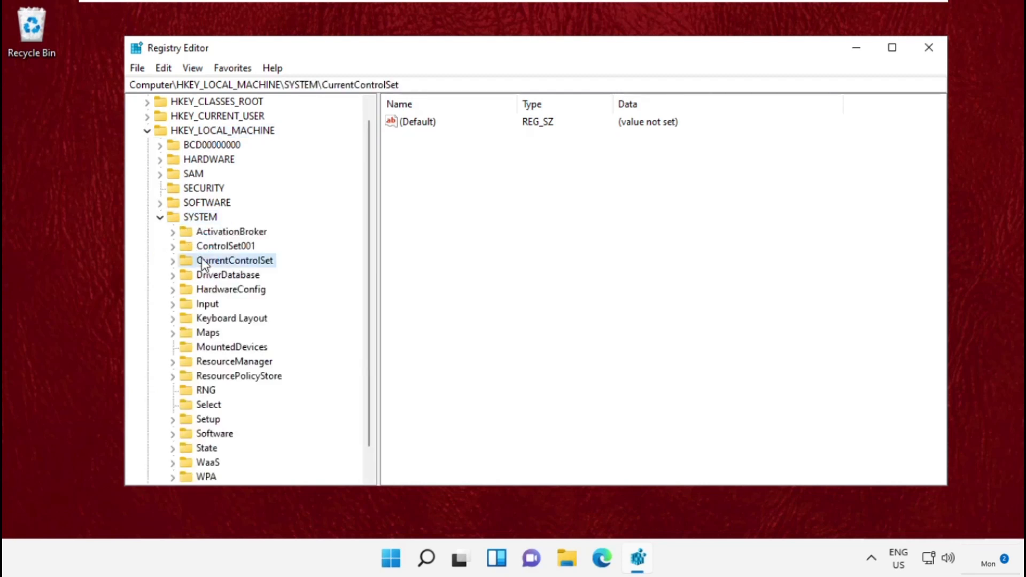
{"action": "left_click", "coordinate": [172, 260]}
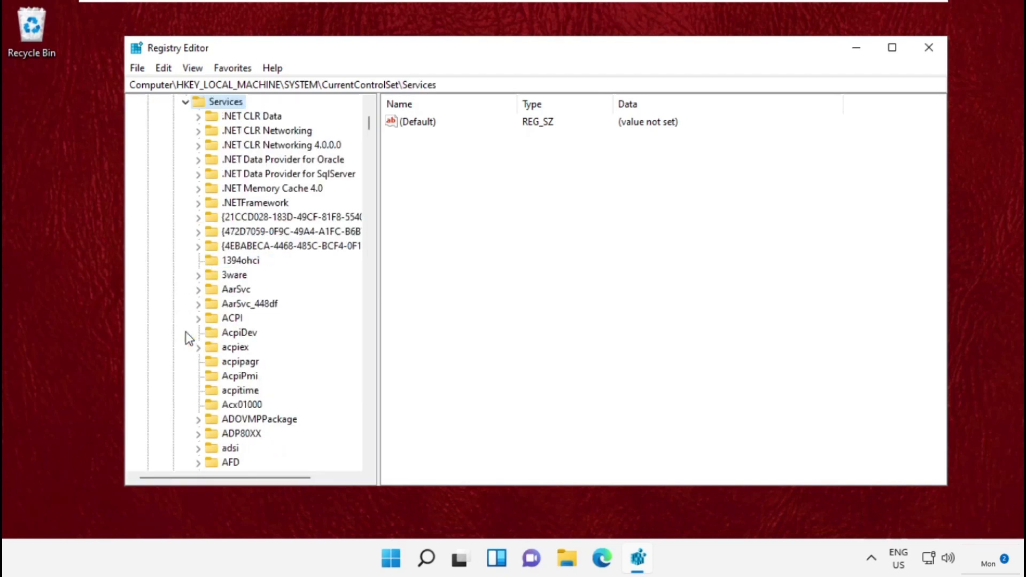
{"action": "scroll", "scroll_direction": "down", "scroll_amount": 3}
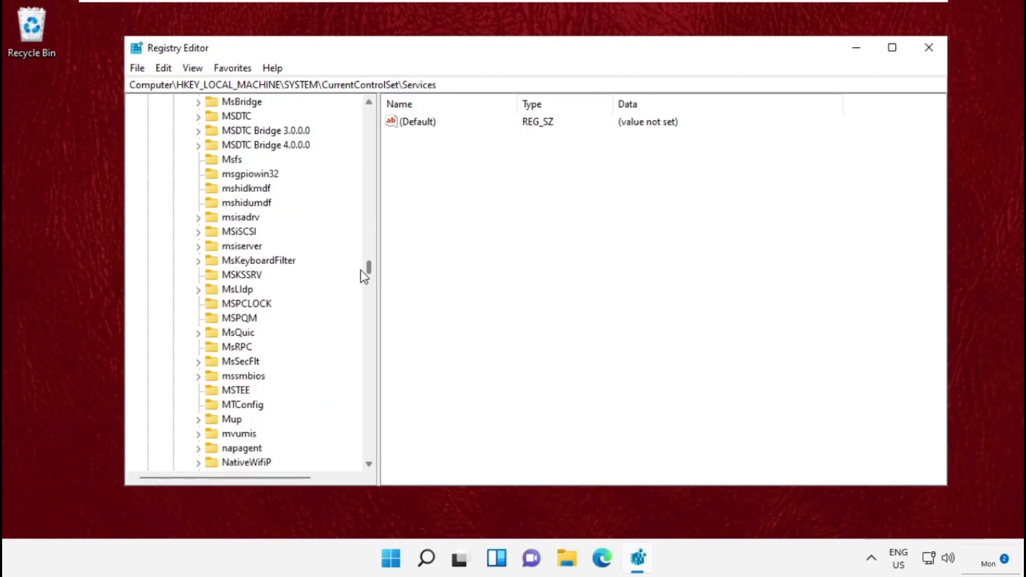
{"action": "scroll", "scroll_direction": "down", "scroll_amount": 3}
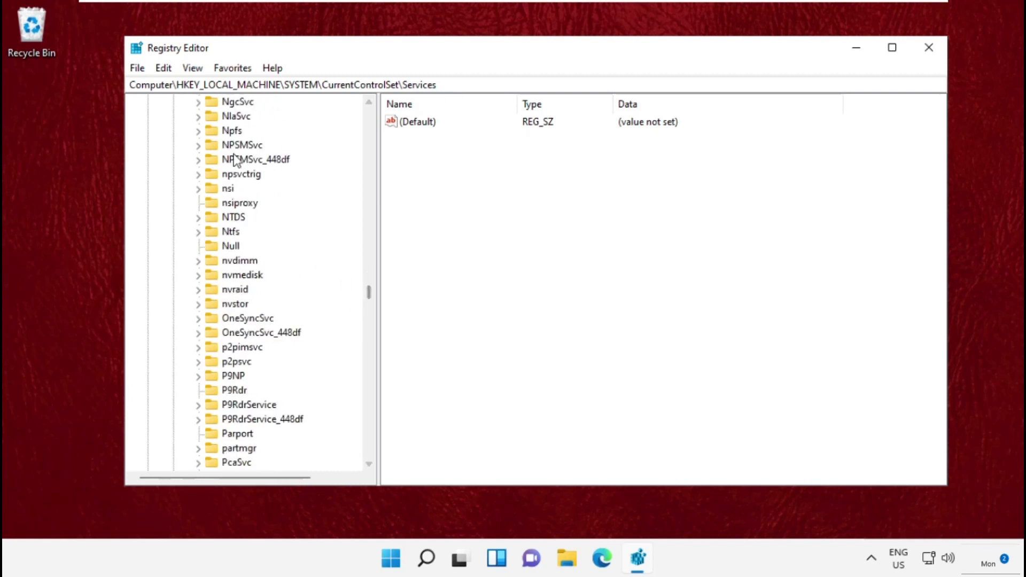
{"action": "left_click", "coordinate": [236, 202]}
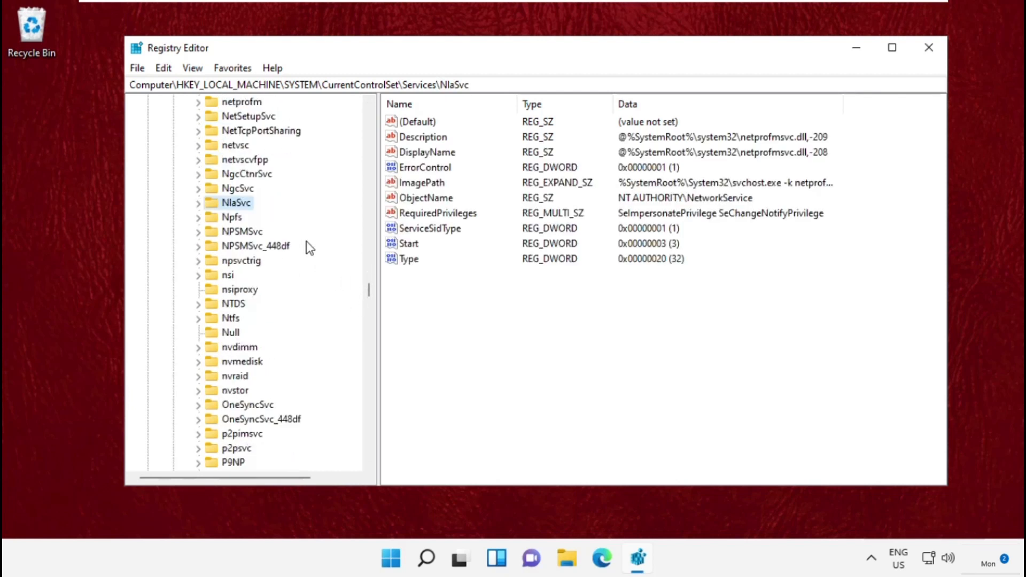
{"action": "left_click", "coordinate": [198, 202]}
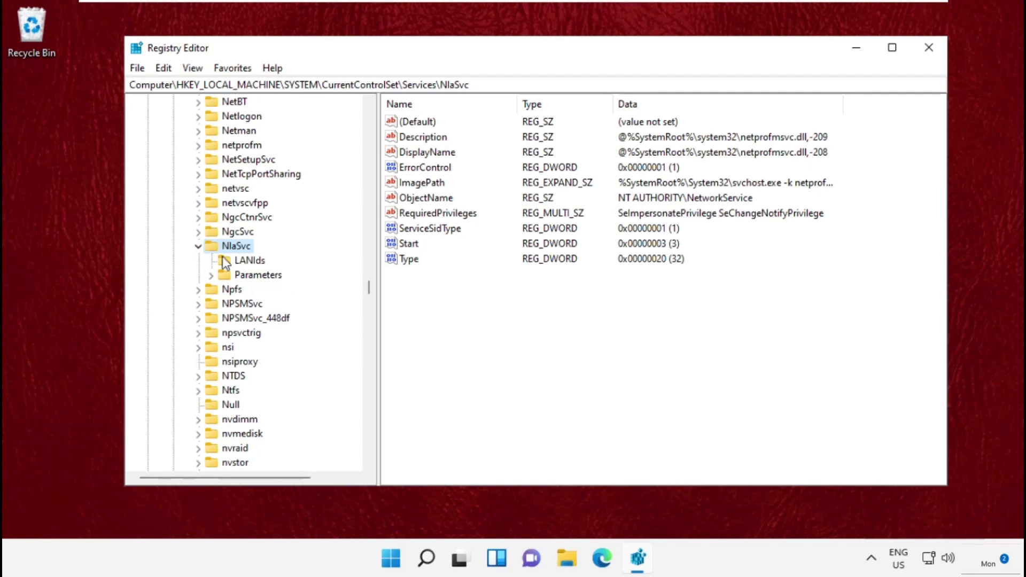
Go into NlaSvc\Parameters\Internet and select the EnableActiveProbing value.
{"action": "left_click", "coordinate": [258, 274]}
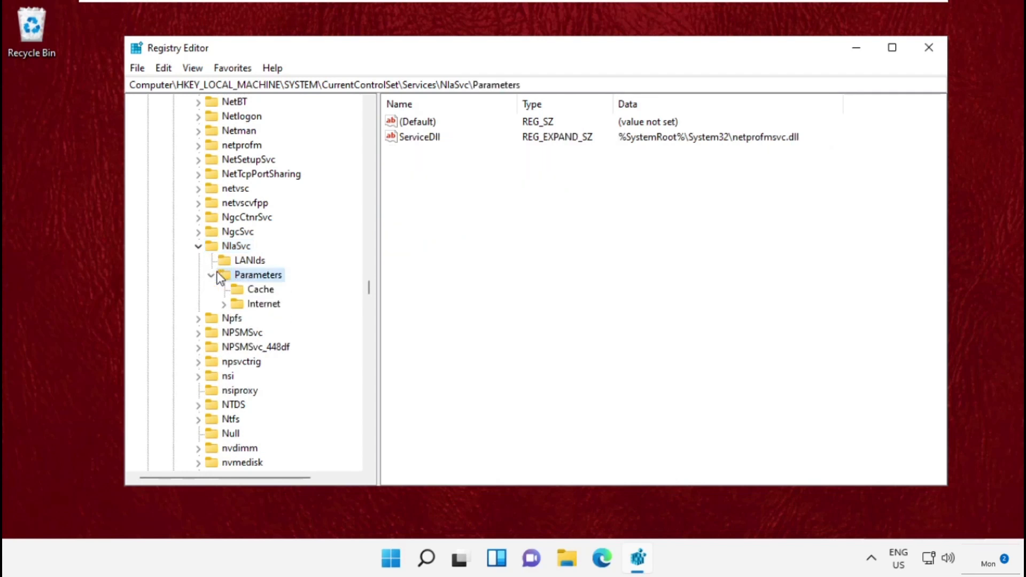
{"action": "left_click", "coordinate": [263, 303]}
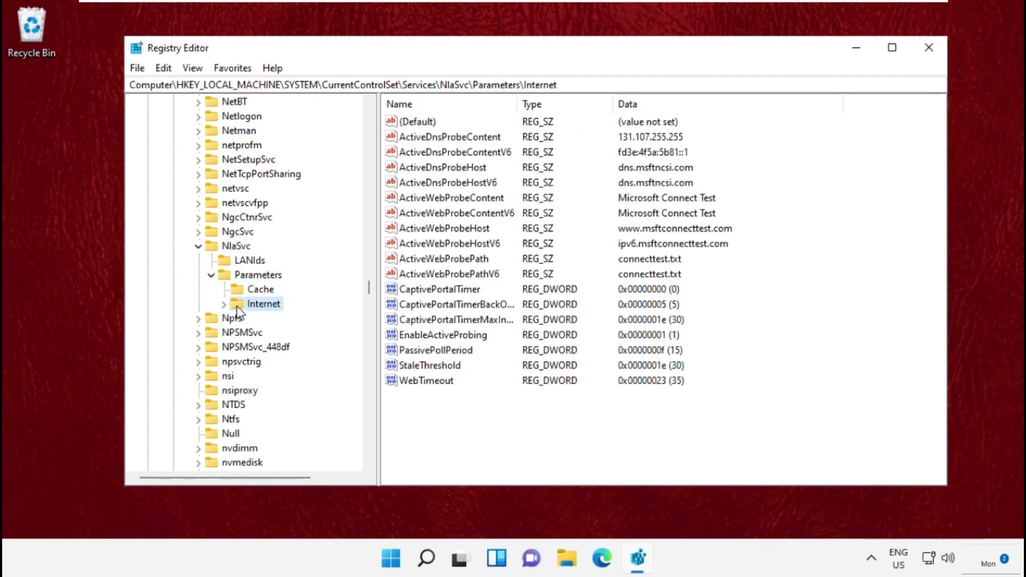
{"action": "left_click", "coordinate": [442, 335]}
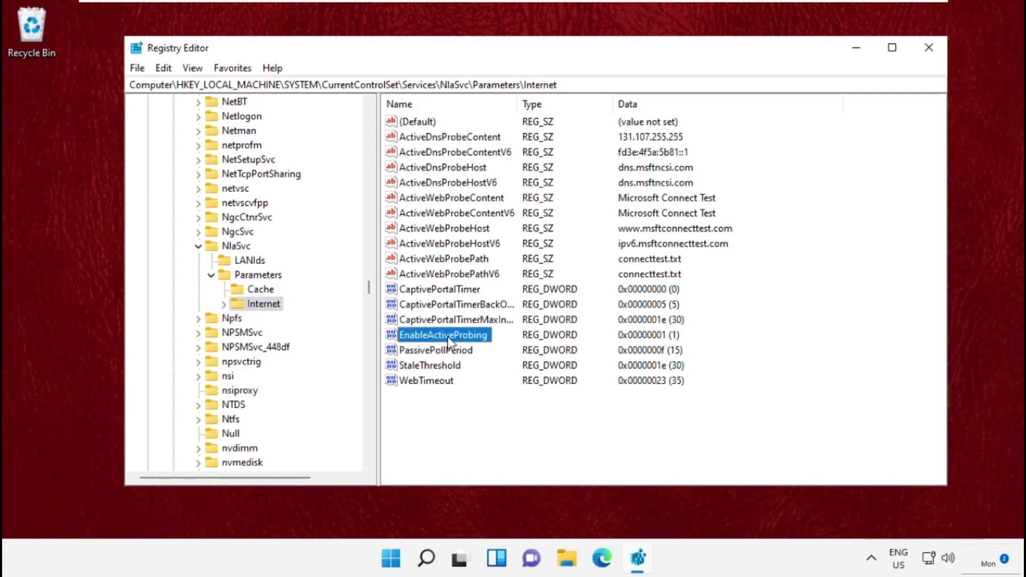
Change EnableActiveProbing's value data from 1 to 0, then close Registry Editor.
{"action": "double_click", "coordinate": [443, 335]}
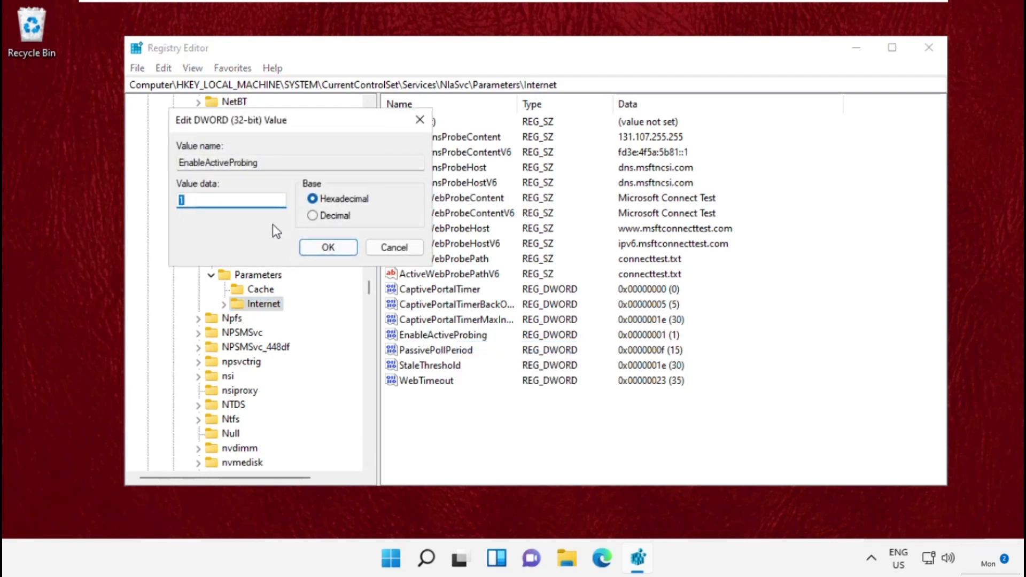
{"action": "key", "text": "Backspace"}
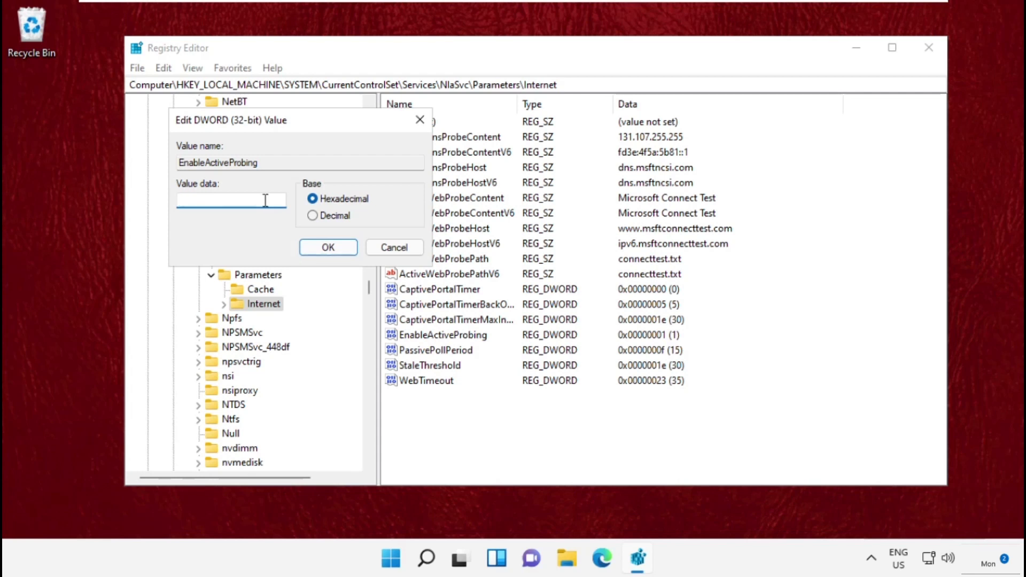
{"action": "type", "text": "0"}
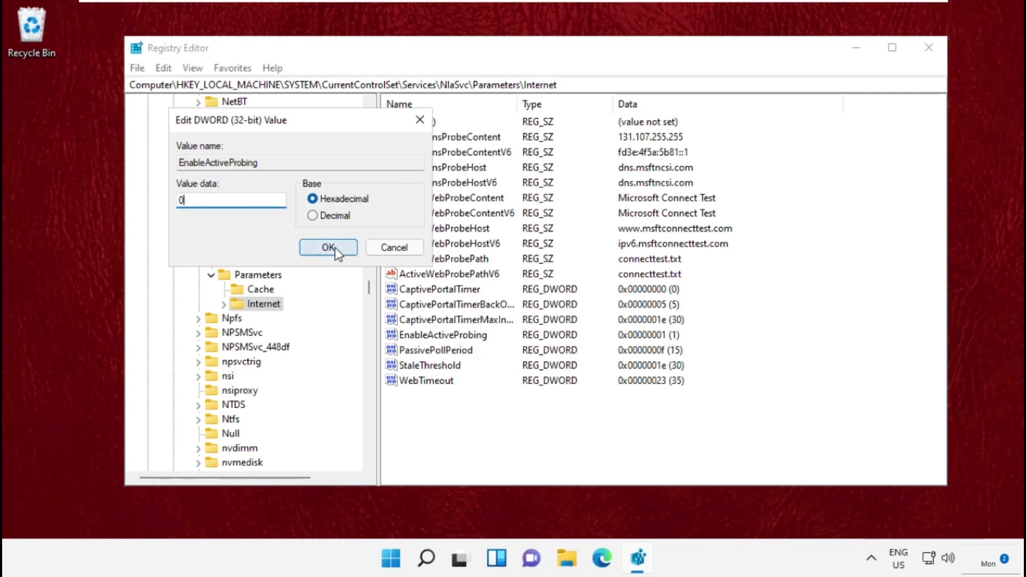
{"action": "left_click", "coordinate": [329, 246]}
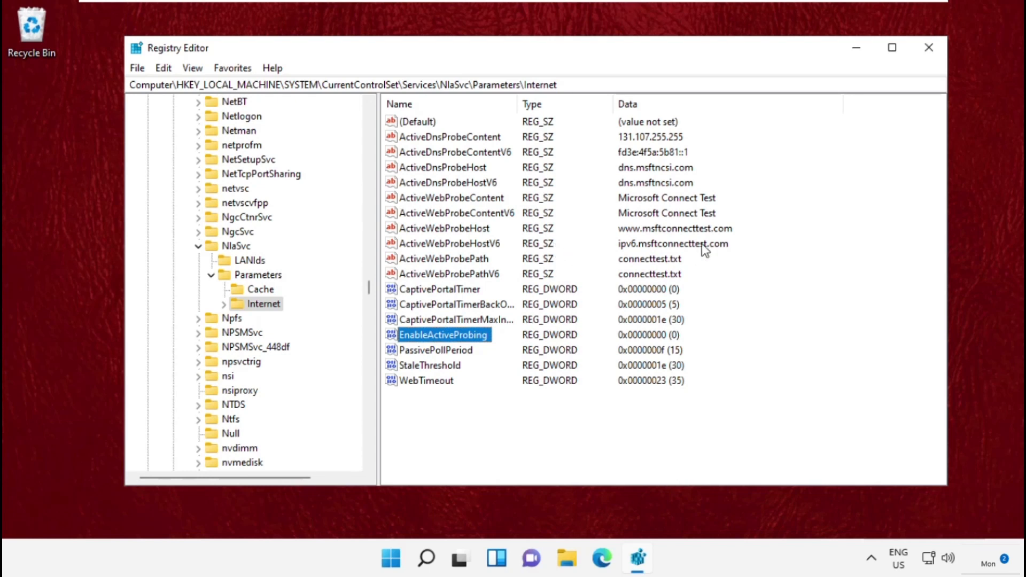
{"action": "left_click", "coordinate": [928, 47]}
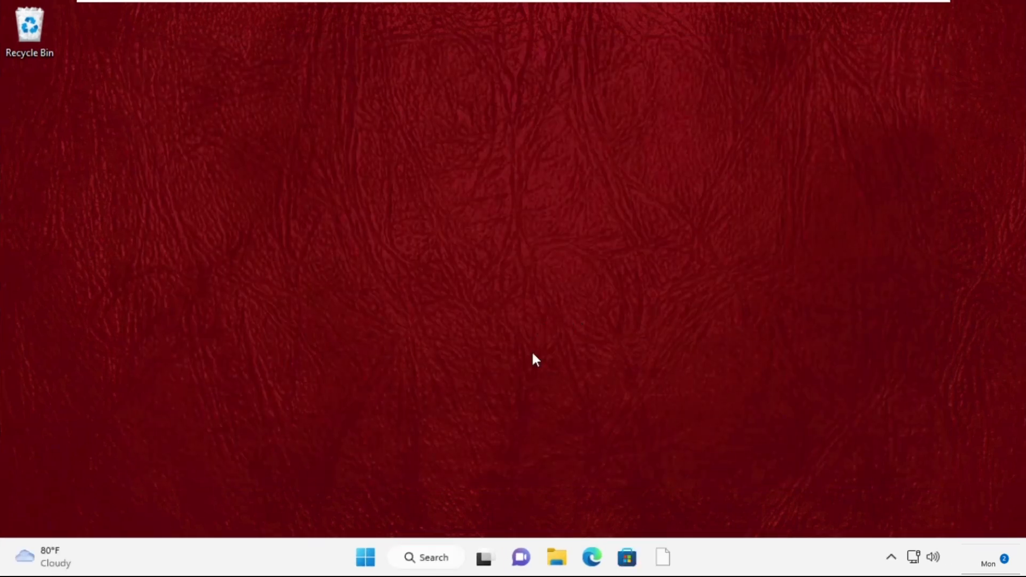
Launch Task Manager from Windows Search.
{"action": "left_click", "coordinate": [425, 557]}
{"action": "type", "text": "task manager"}
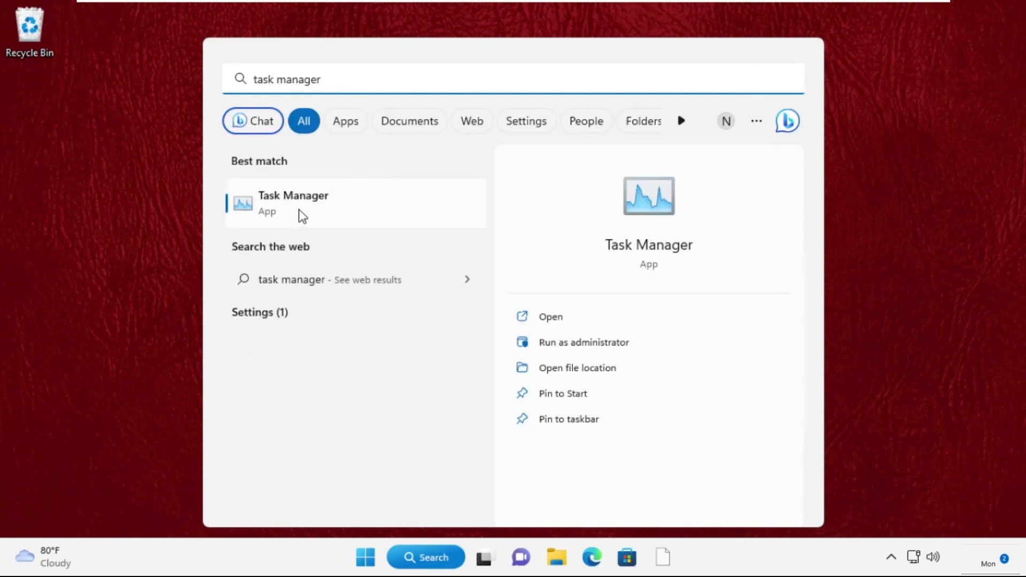
{"action": "left_click", "coordinate": [293, 203]}
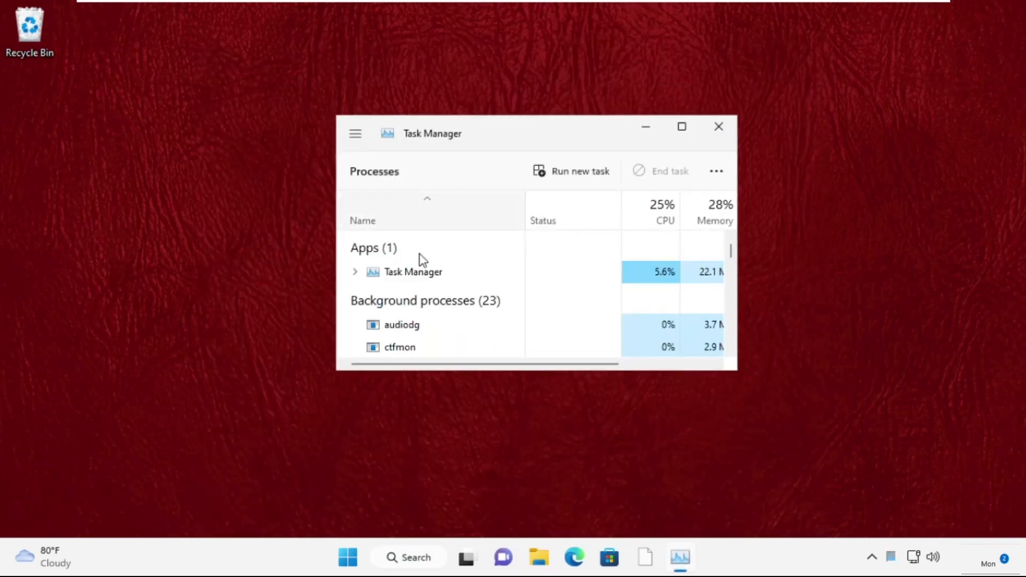
Start a new task in Task Manager and browse into This PC > Local Disk (C:).
{"action": "left_click", "coordinate": [580, 171]}
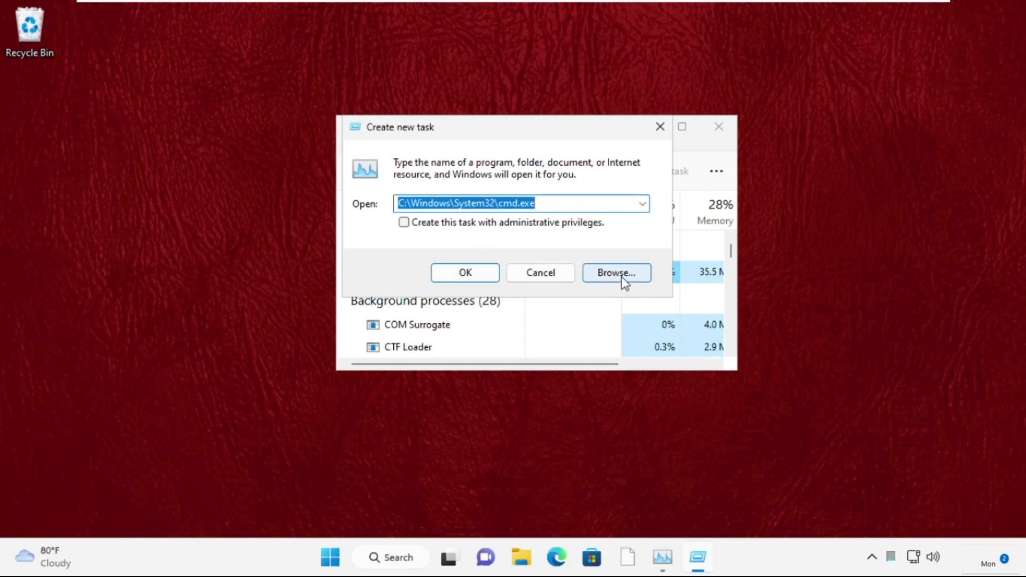
{"action": "left_click", "coordinate": [616, 273]}
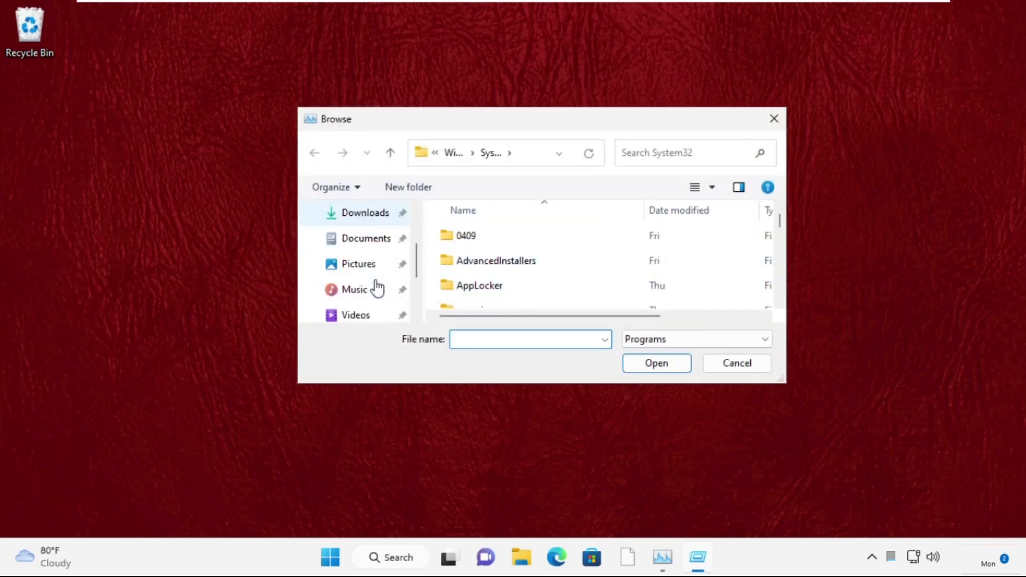
{"action": "left_click", "coordinate": [354, 290]}
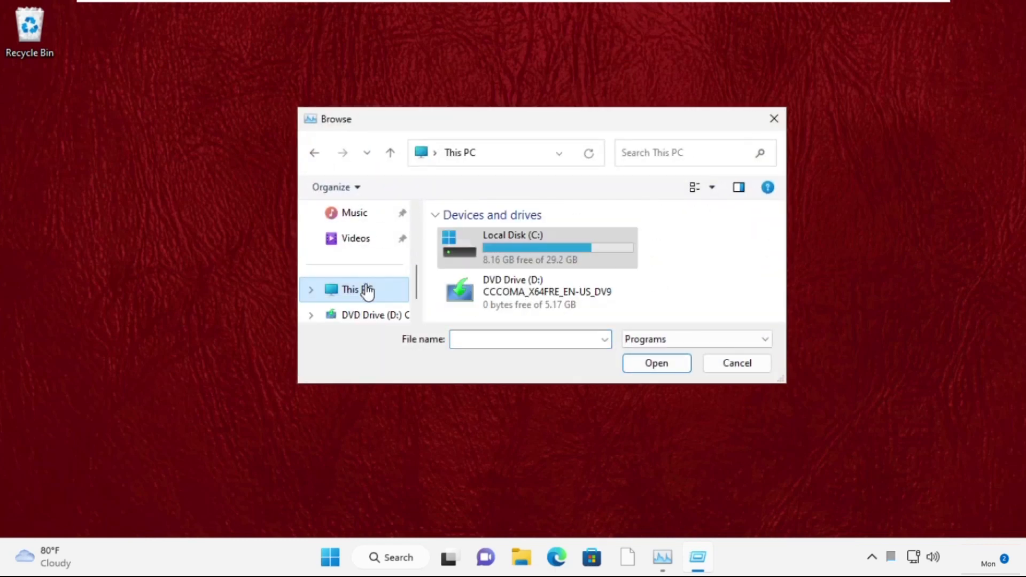
{"action": "double_click", "coordinate": [537, 247]}
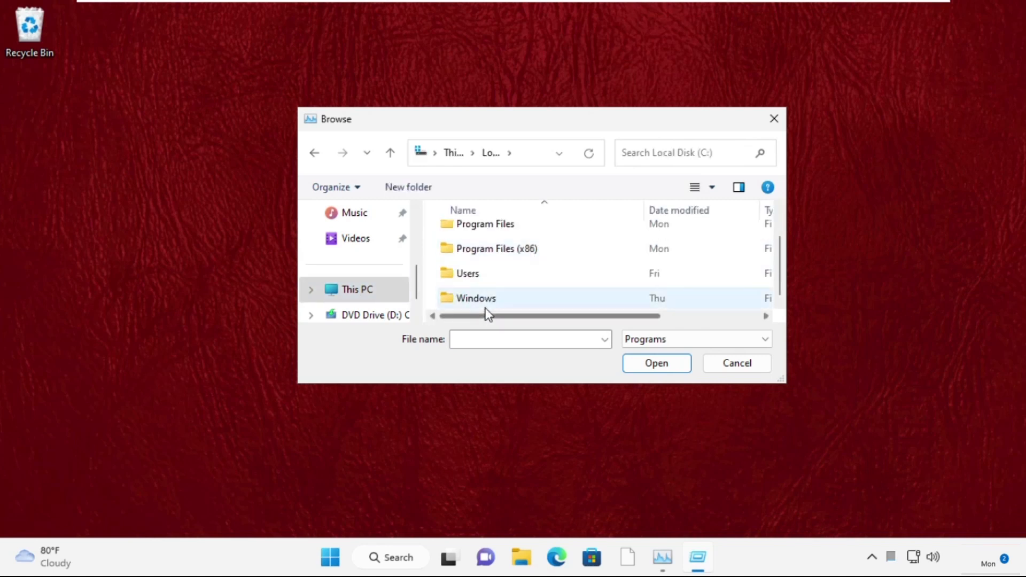
Browse on through Windows into the System32 folder to reach cmd.exe.
{"action": "double_click", "coordinate": [475, 298]}
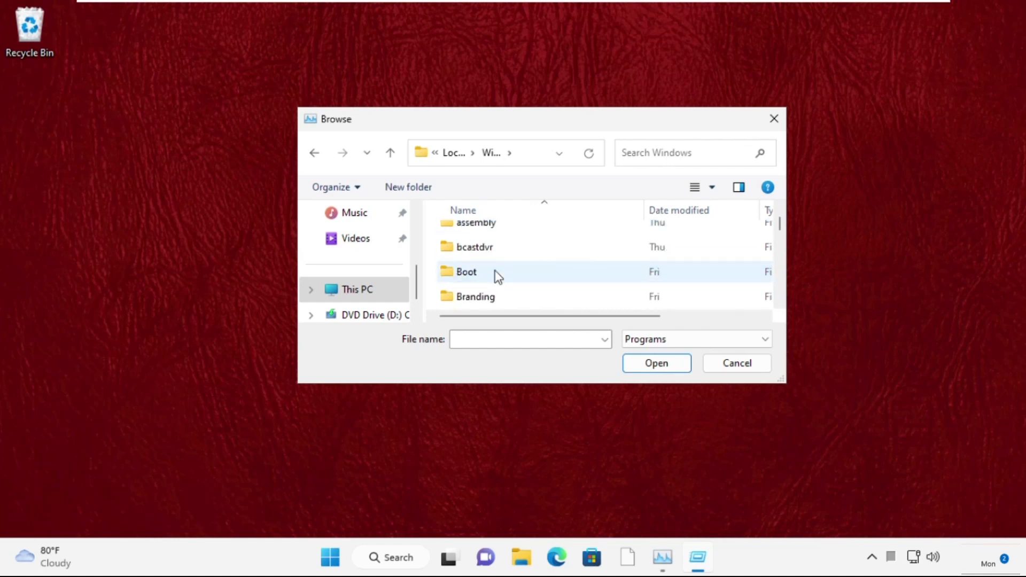
{"action": "scroll", "scroll_direction": "down", "scroll_amount": 3}
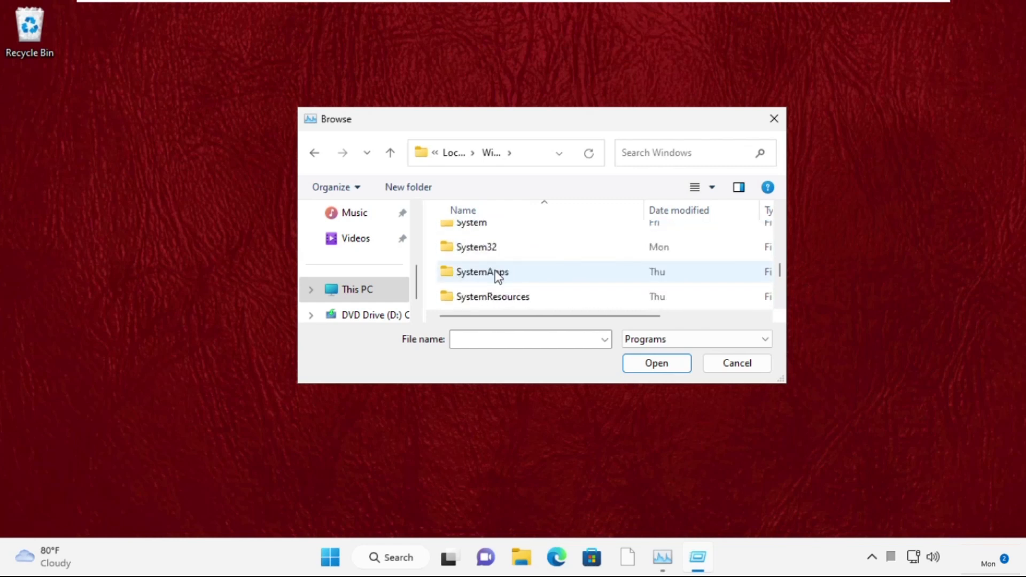
{"action": "left_click", "coordinate": [475, 247]}
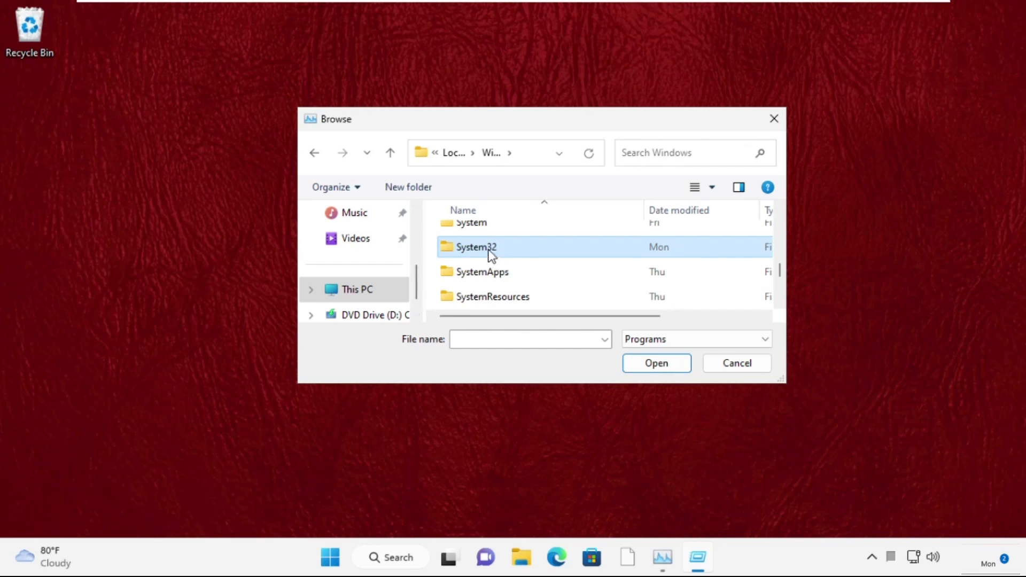
{"action": "double_click", "coordinate": [477, 247]}
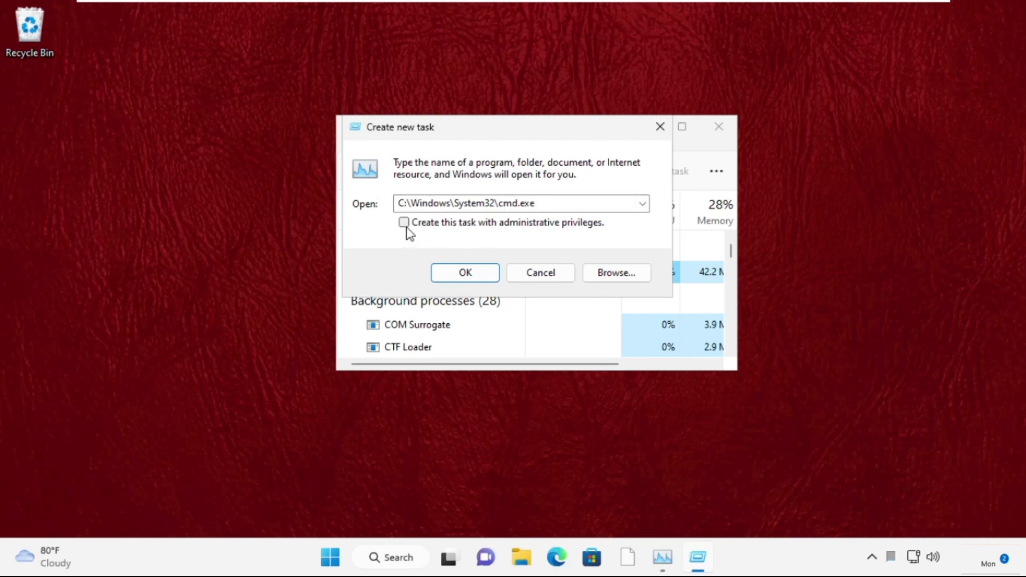
Run cmd.exe with administrative privileges and execute sfc /scanfile=c:\windows\system32\ieframe.dll.
{"action": "left_click", "coordinate": [464, 273]}
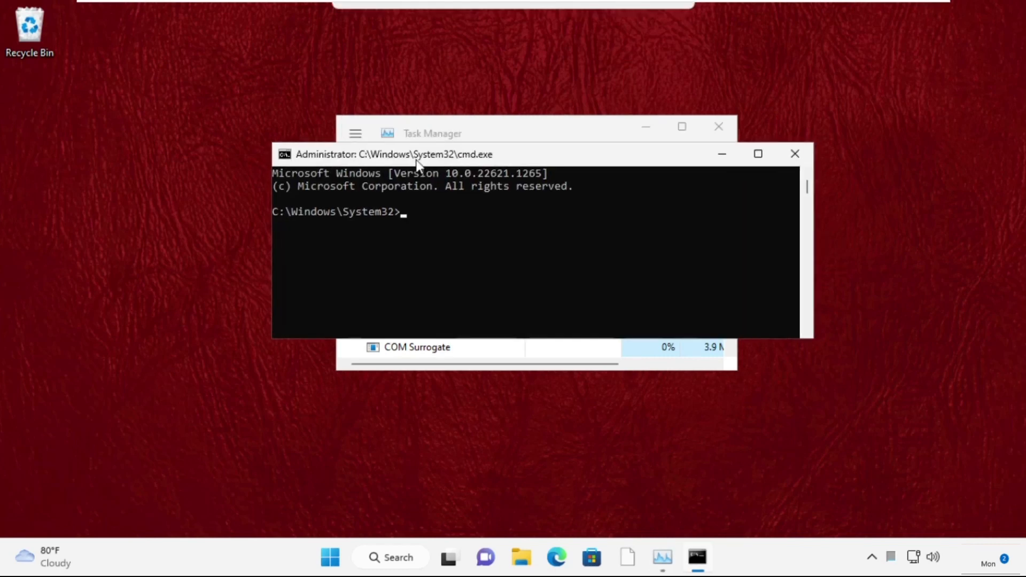
{"action": "left_click", "coordinate": [718, 126]}
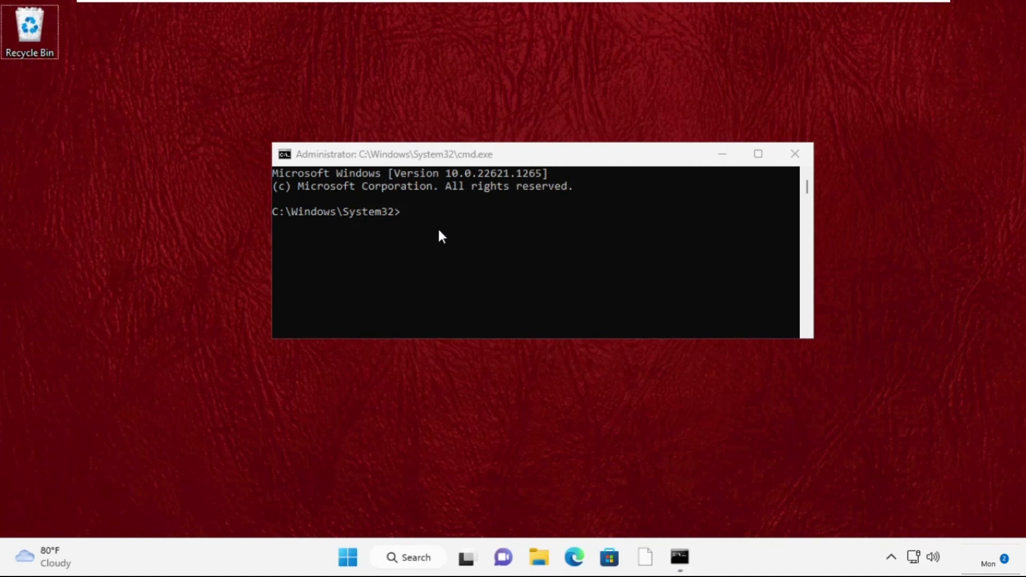
{"action": "mouse_move", "coordinate": [419, 229]}
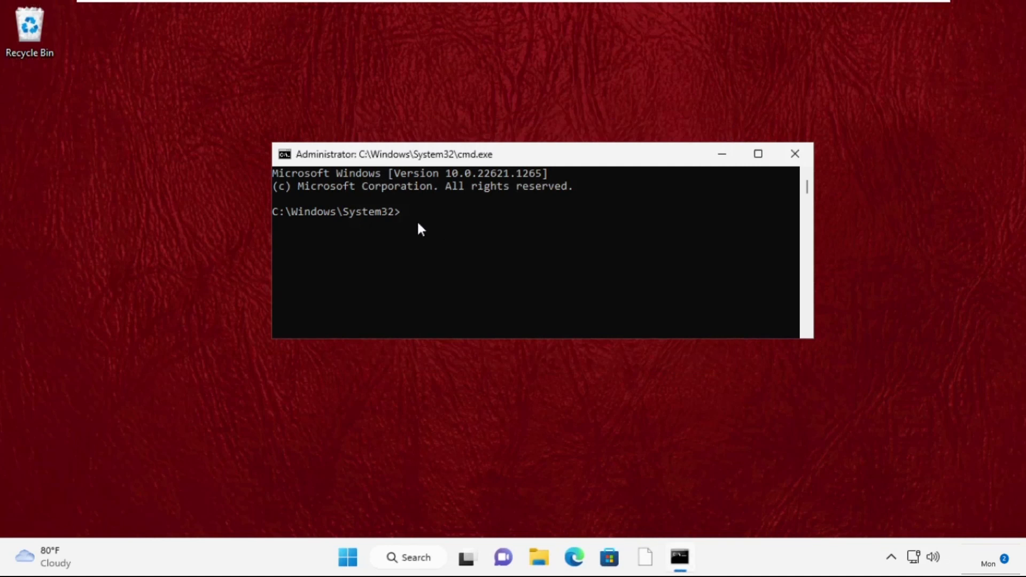
{"action": "type", "text": "sfc"}
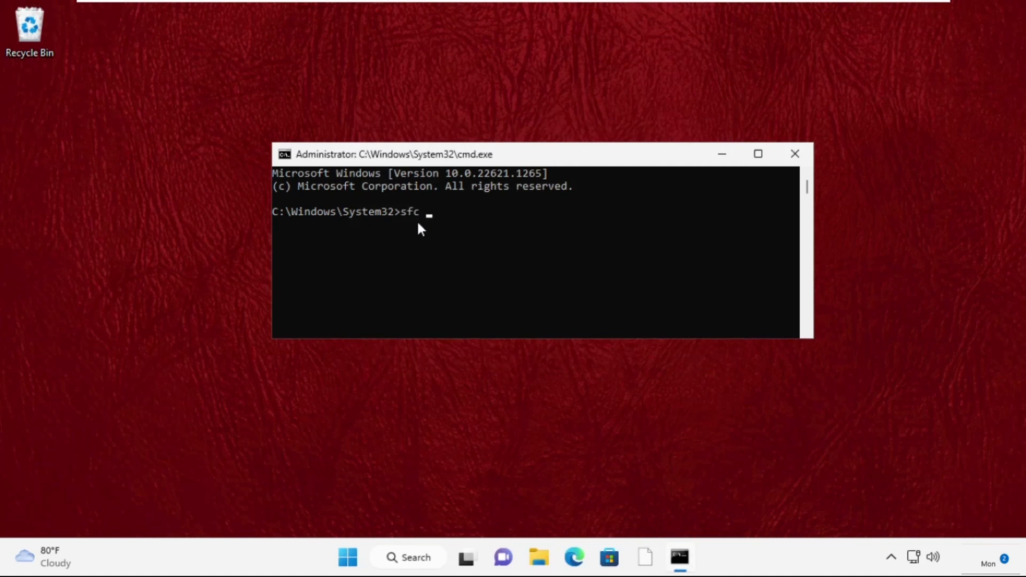
{"action": "type", "text": "/scanfile=c:"}
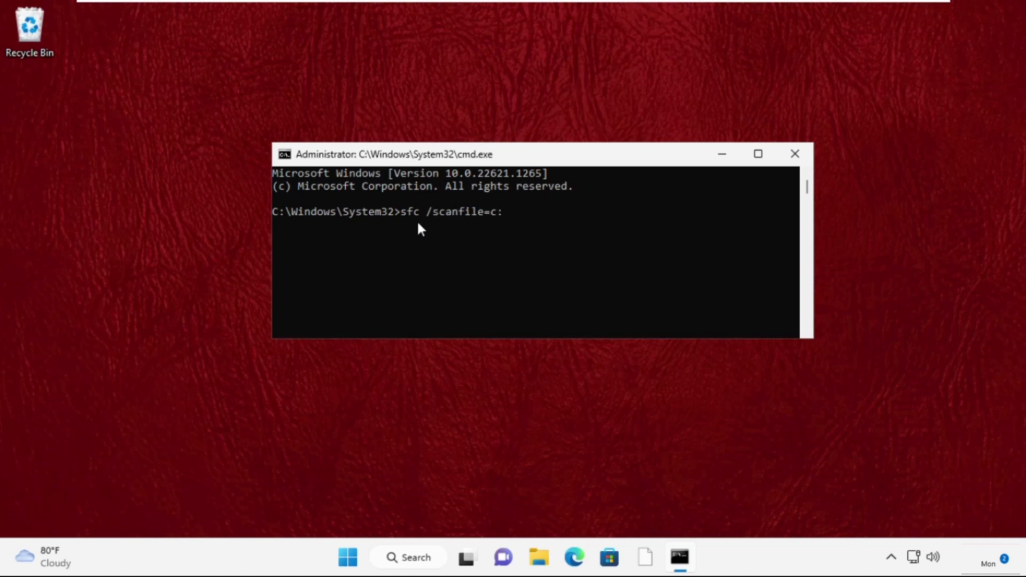
{"action": "type", "text": "\\win"}
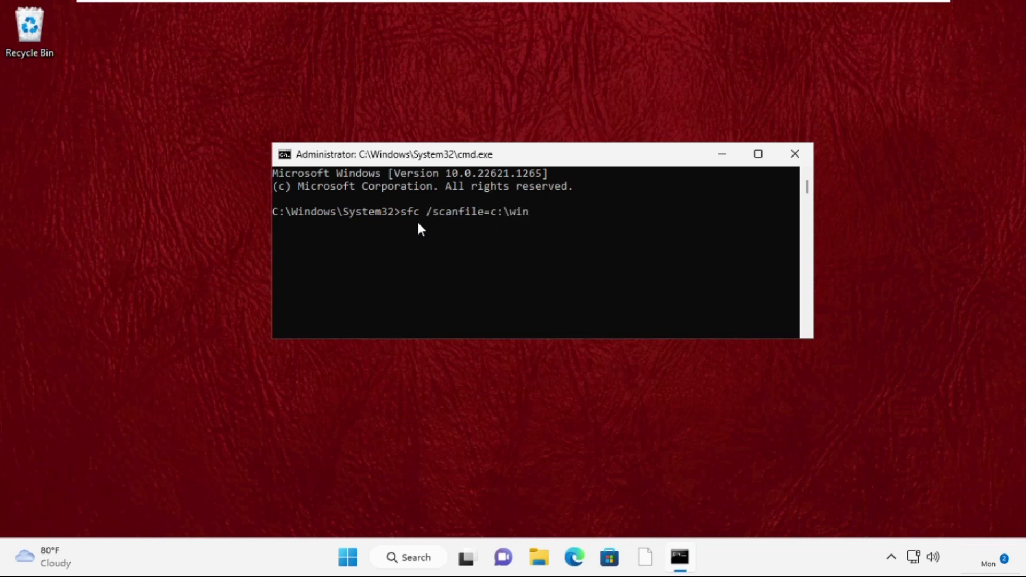
{"action": "type", "text": "dows\\system32"}
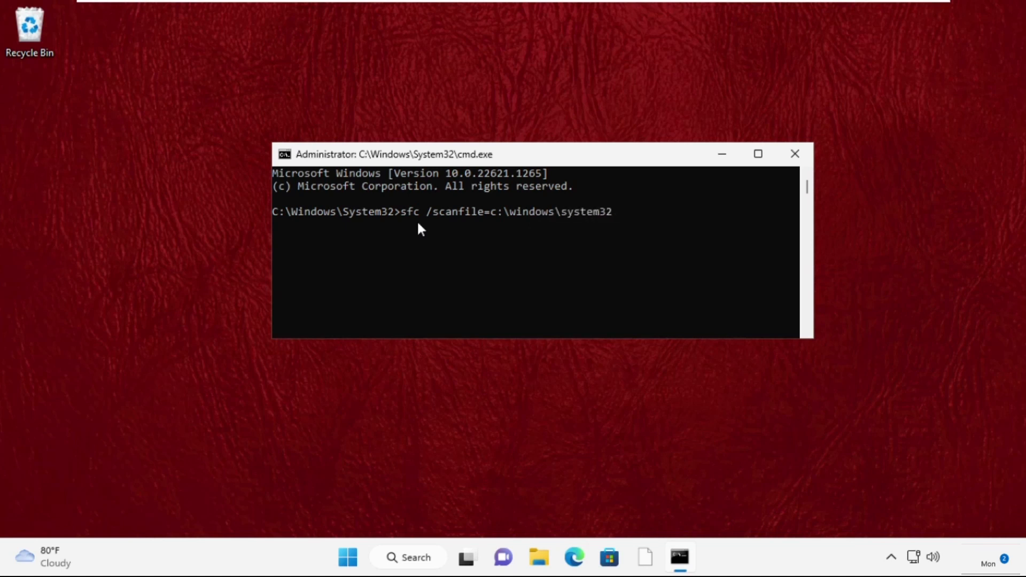
{"action": "type", "text": "\\ieframe.dll"}
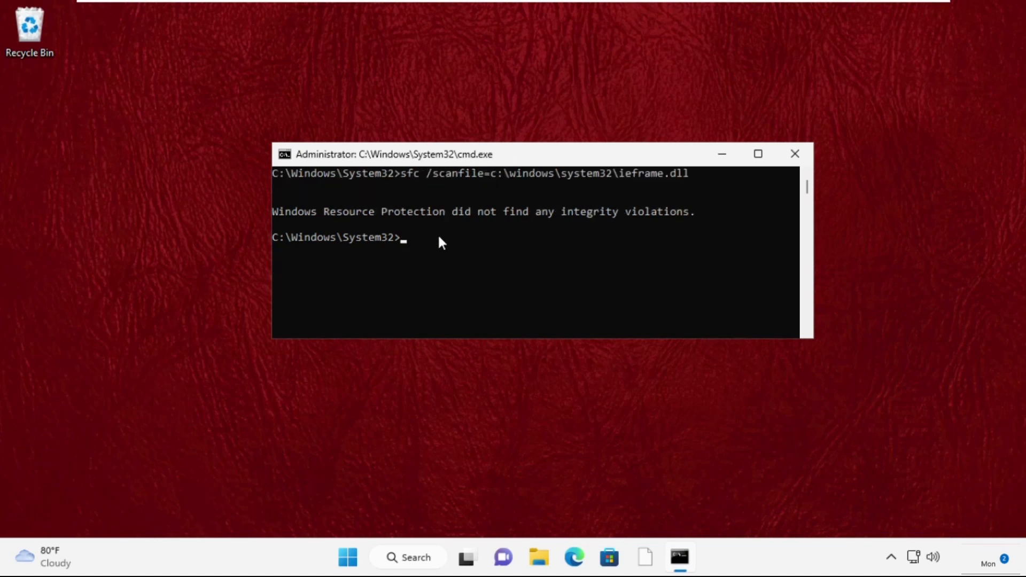
Run sfc /verifyfile=c:\windows\system32\ieframe.dll, then exit the Command Prompt.
{"action": "type", "text": "sfc /"}
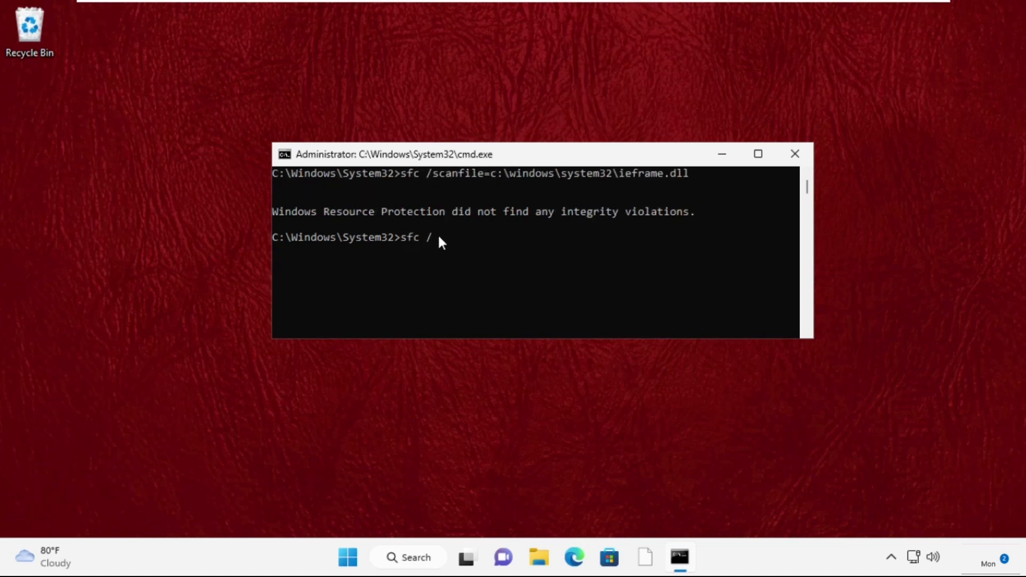
{"action": "type", "text": "verifyfile"}
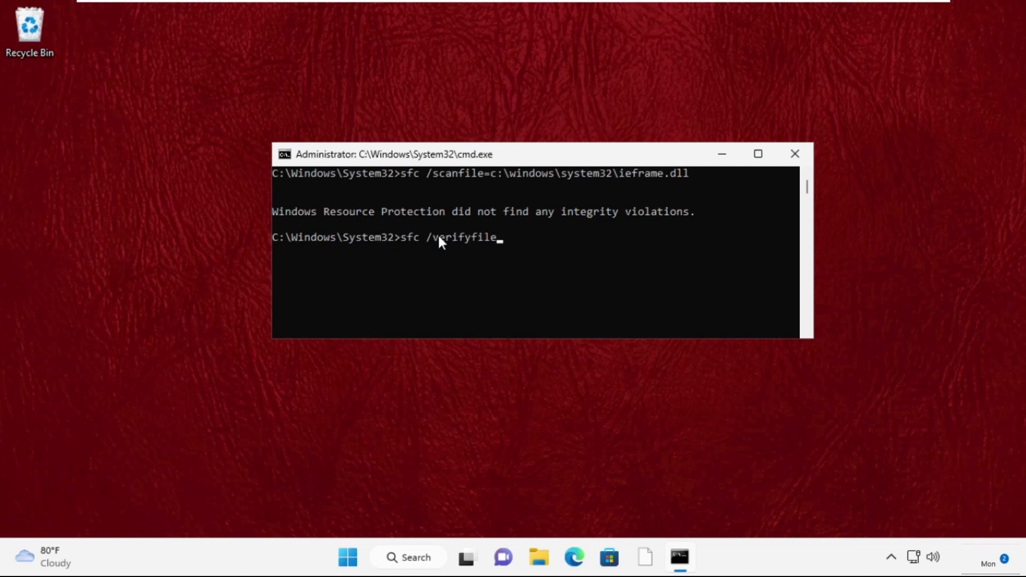
{"action": "type", "text": "=c:\\windo"}
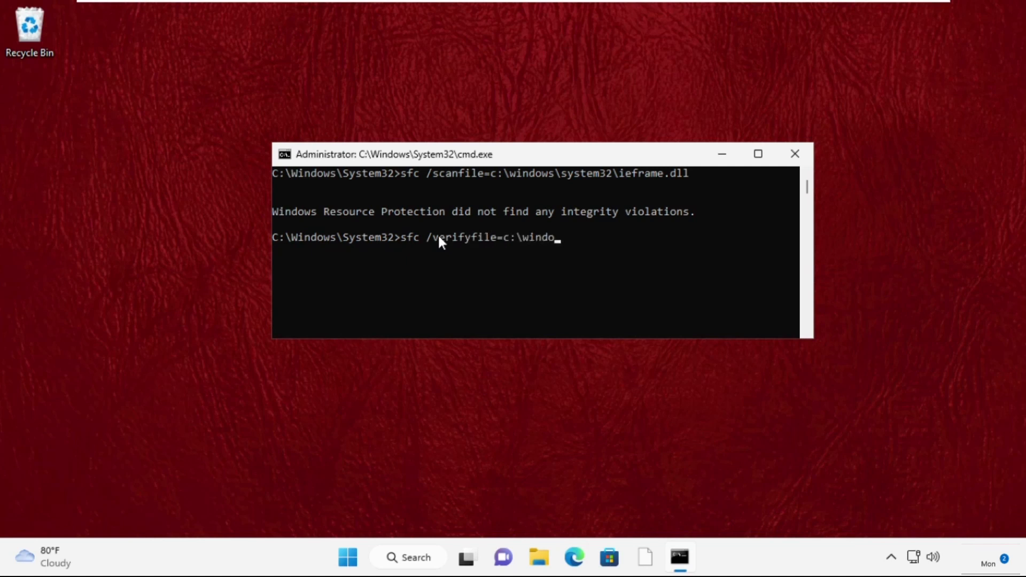
{"action": "type", "text": "ws\\system32"}
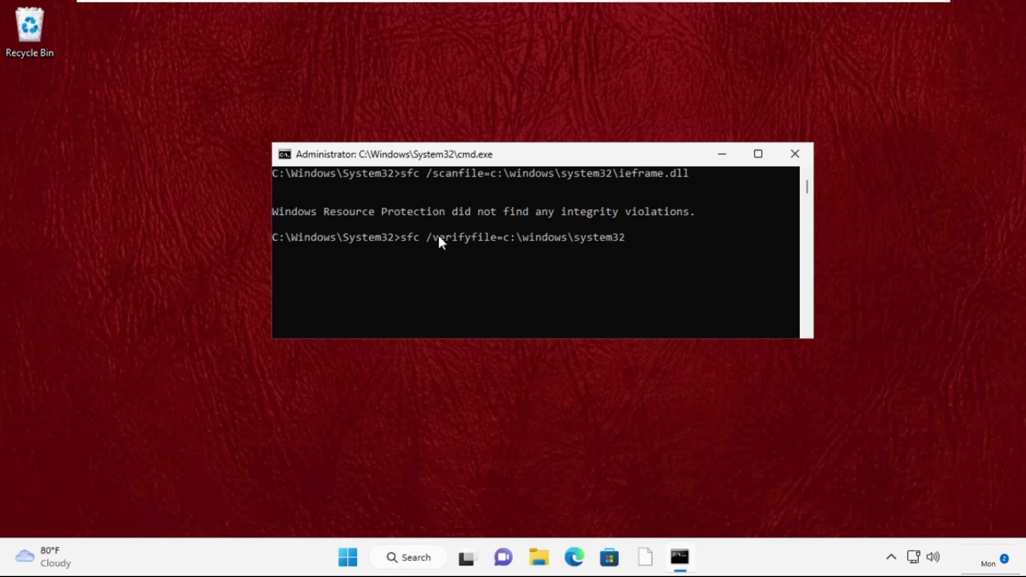
{"action": "type", "text": "\\ieframe.dll"}
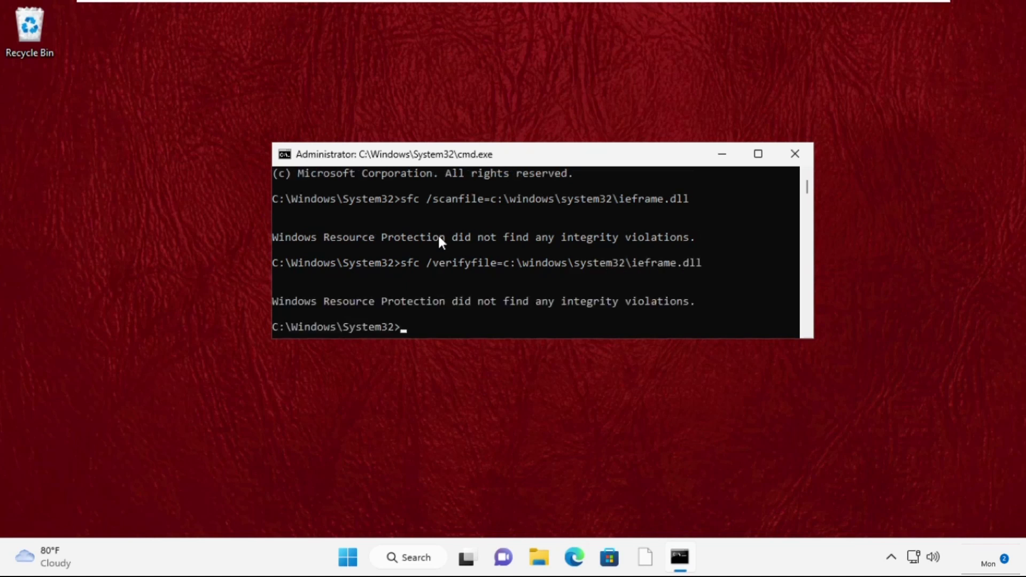
{"action": "type", "text": "exit"}
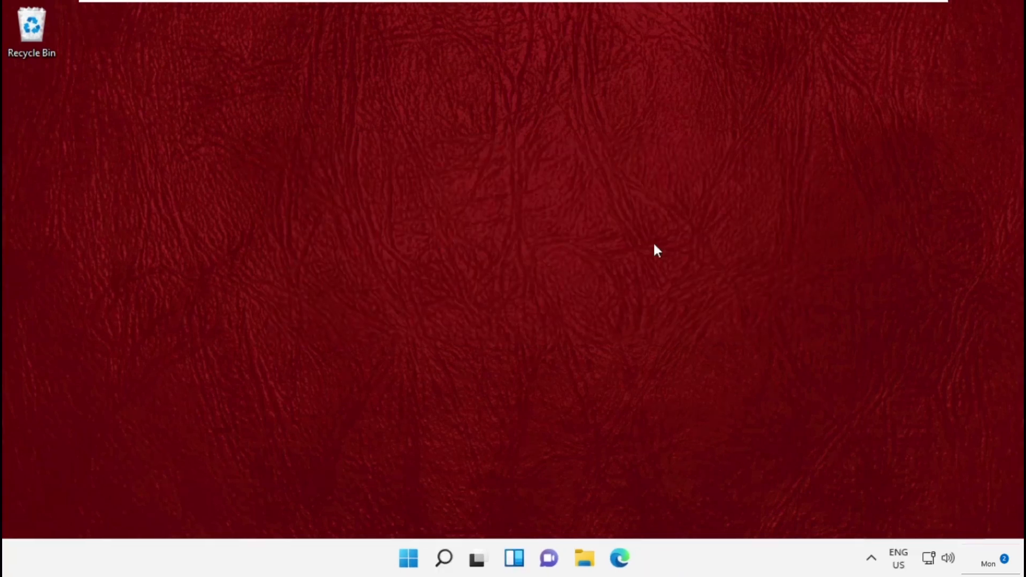
{"action": "mouse_move", "coordinate": [512, 250]}
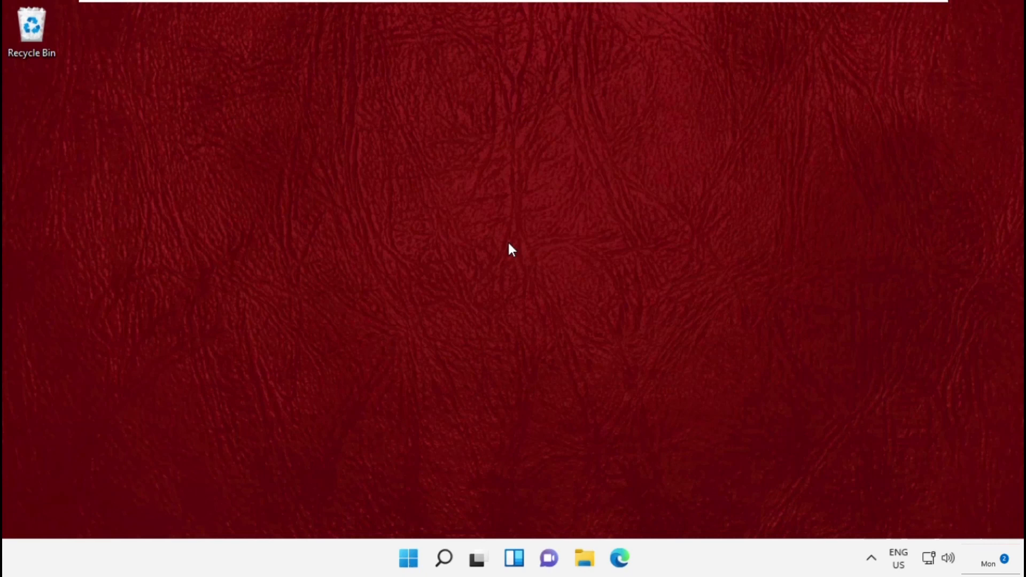